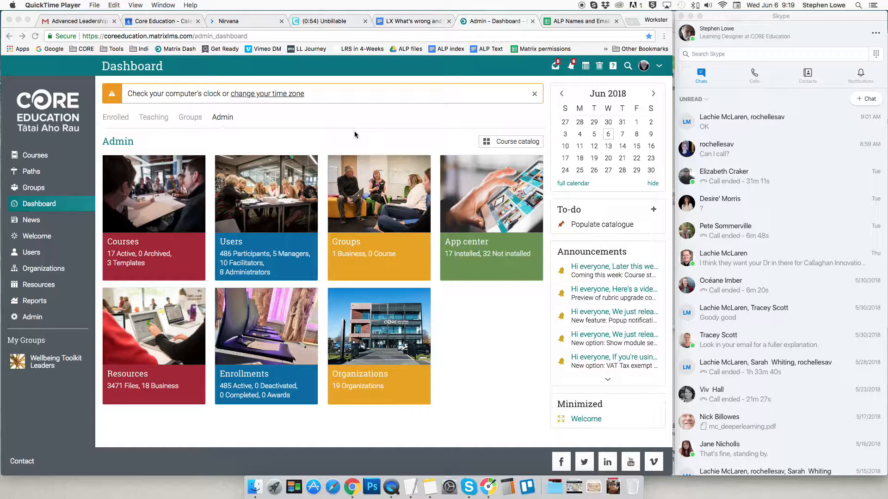
pyautogui.moveTo(310, 132)
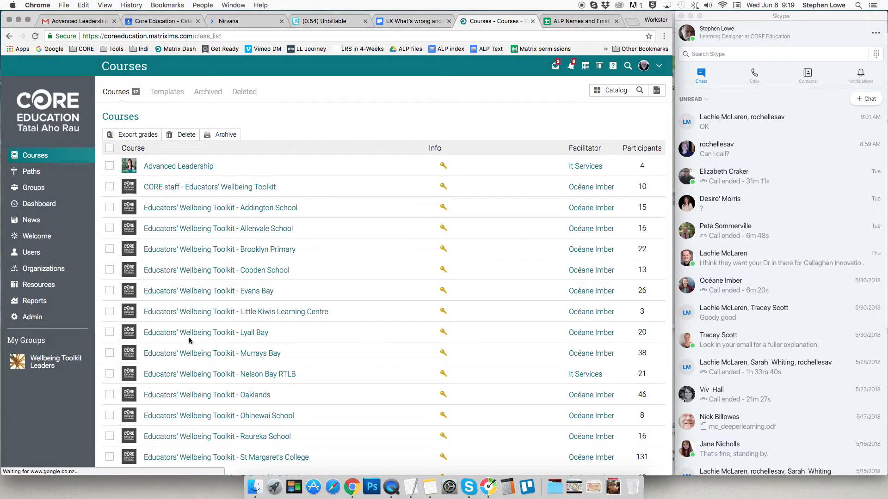
pyautogui.moveTo(210, 187)
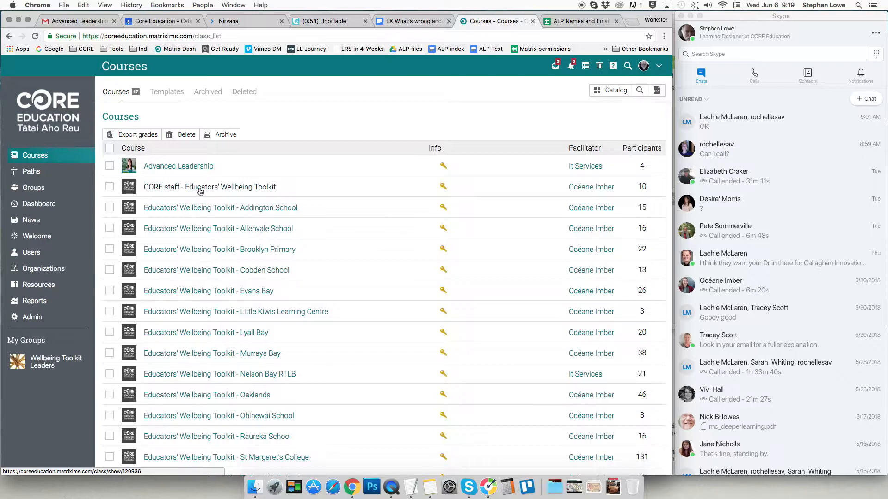
# Step: Open the Advanced Leadership course from the admin courses list
pyautogui.click(178, 166)
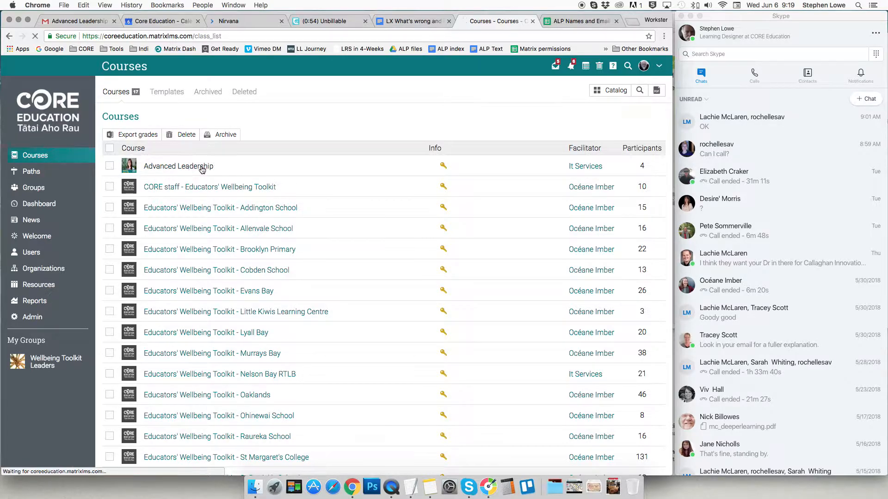
pyautogui.click(178, 165)
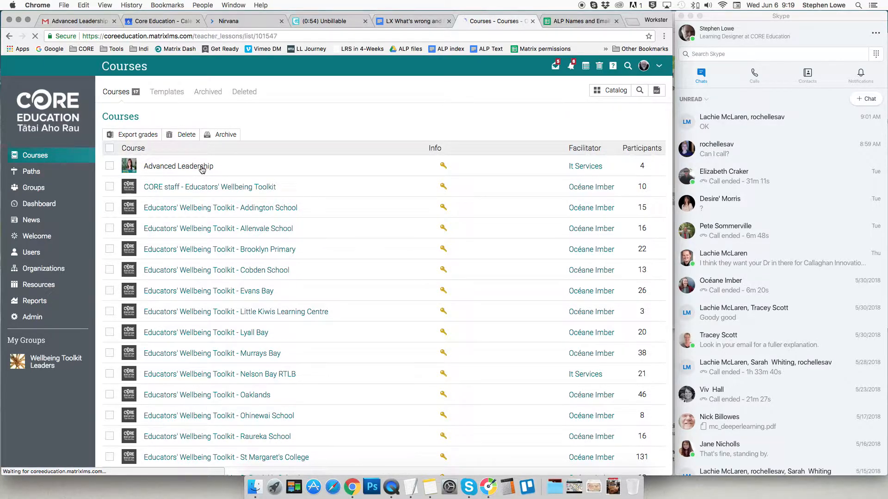
# Step: Open the Participants page of Advanced Leadership, listing four active enrolled users
pyautogui.click(178, 165)
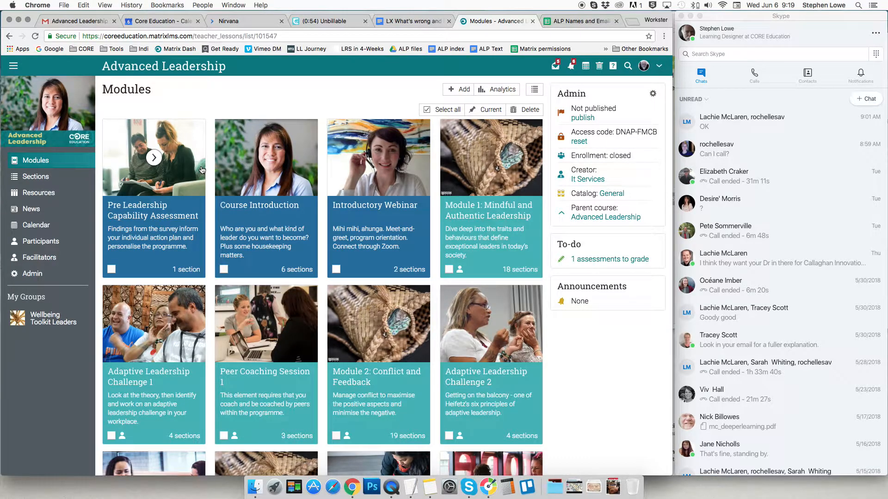
pyautogui.moveTo(84, 157)
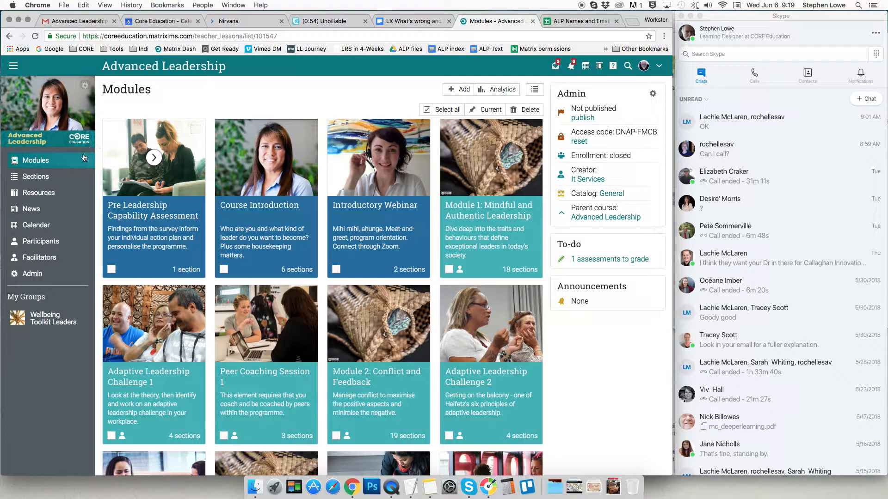
pyautogui.moveTo(40, 241)
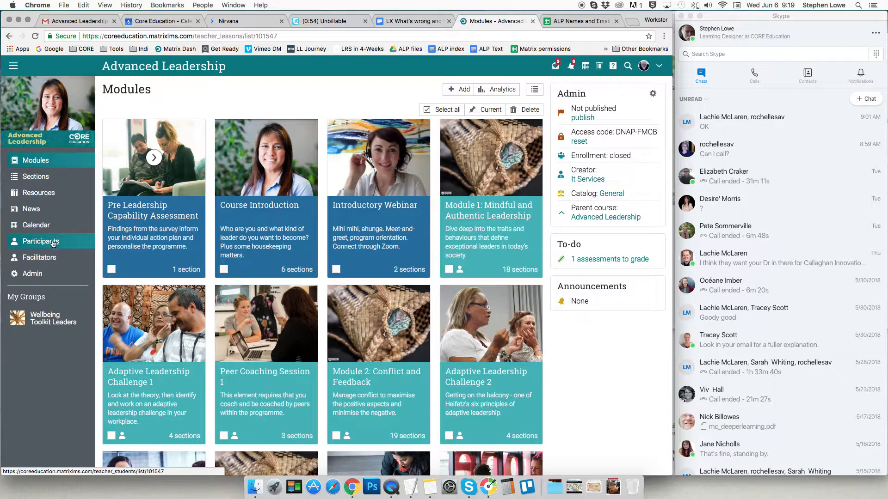
pyautogui.click(39, 241)
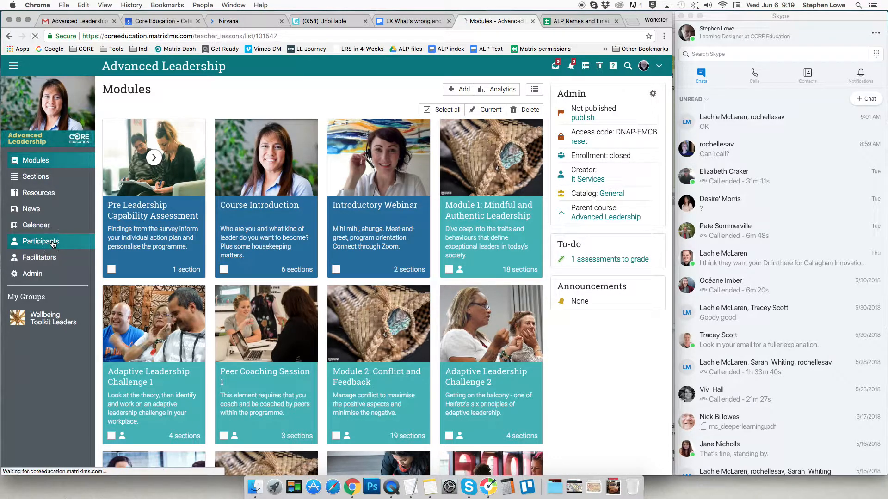
pyautogui.click(40, 241)
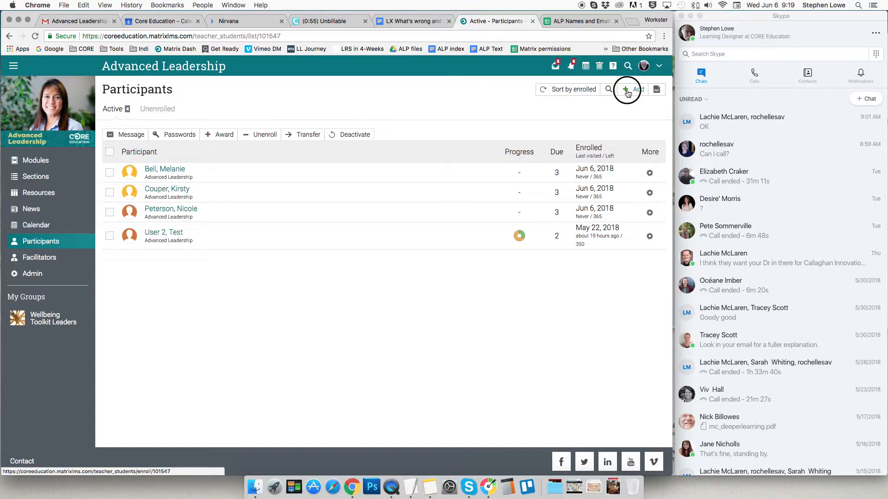
# Step: Start adding participants via + Add and choose the People picker
pyautogui.click(627, 90)
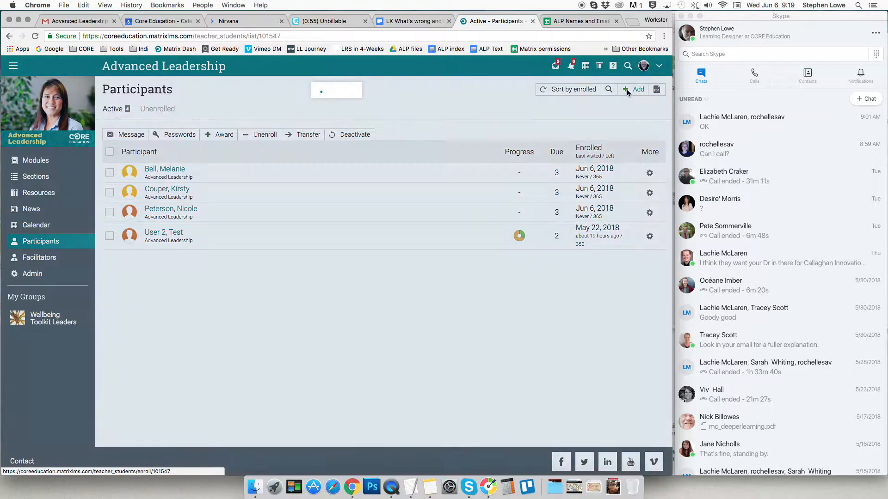
pyautogui.click(635, 89)
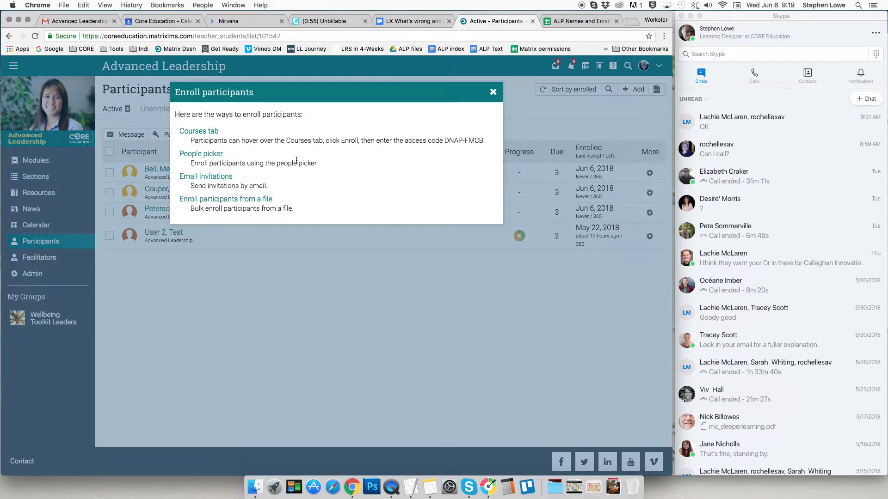
pyautogui.moveTo(201, 154)
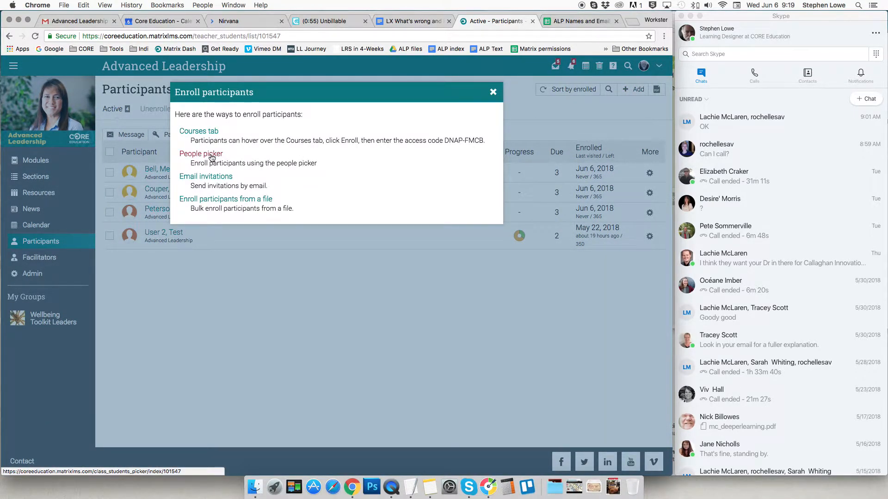
pyautogui.click(201, 154)
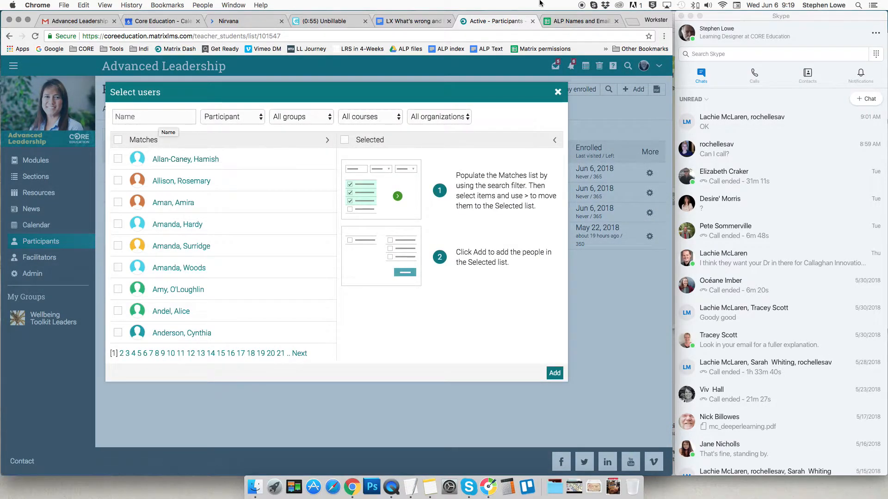
# Step: Check the names spreadsheet, return to the picker and focus the Name filter
pyautogui.click(577, 21)
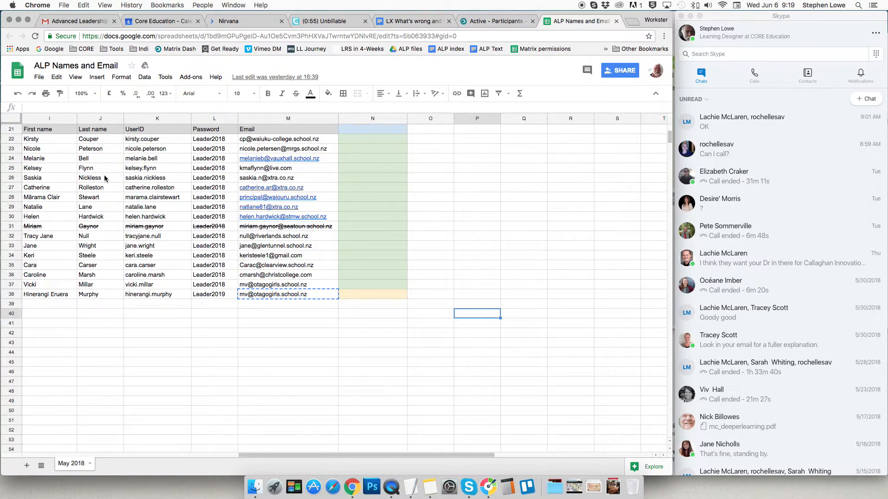
pyautogui.click(494, 21)
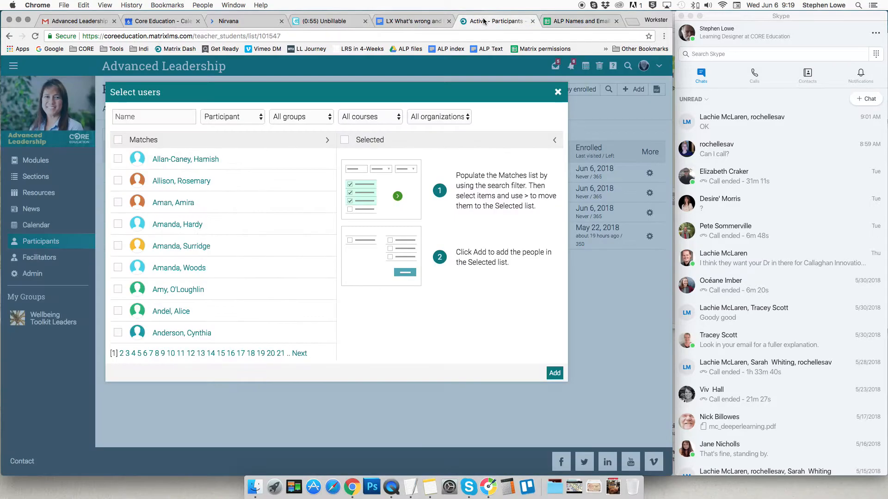
pyautogui.click(153, 116)
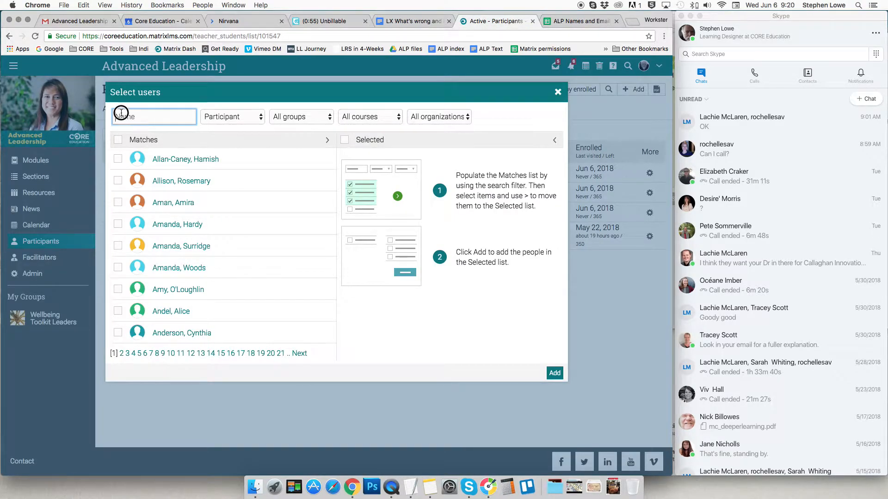
pyautogui.write('Fly')
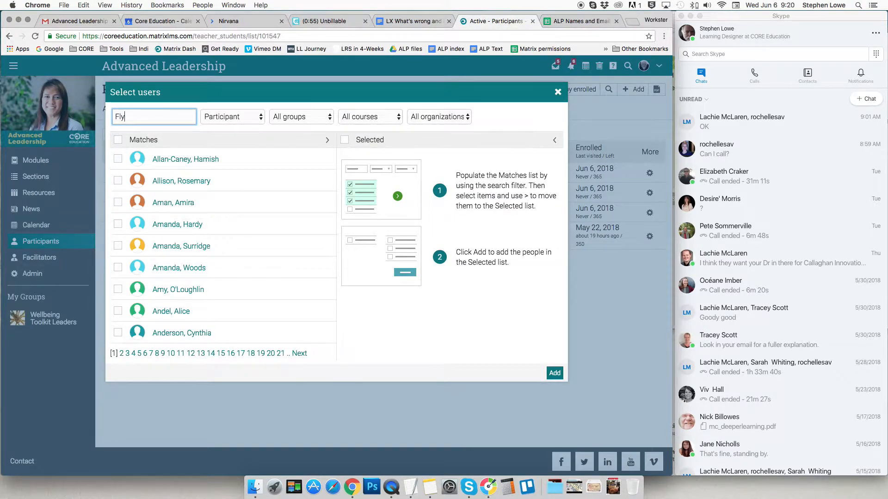
pyautogui.click(554, 372)
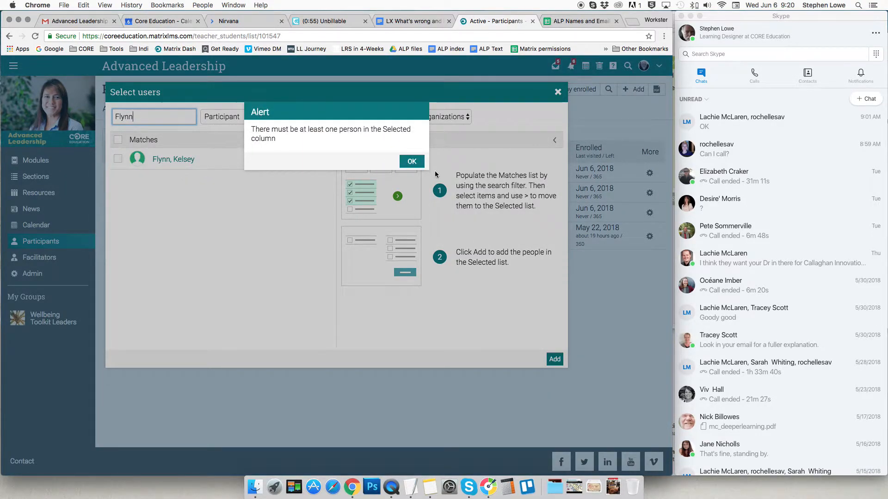
pyautogui.click(412, 161)
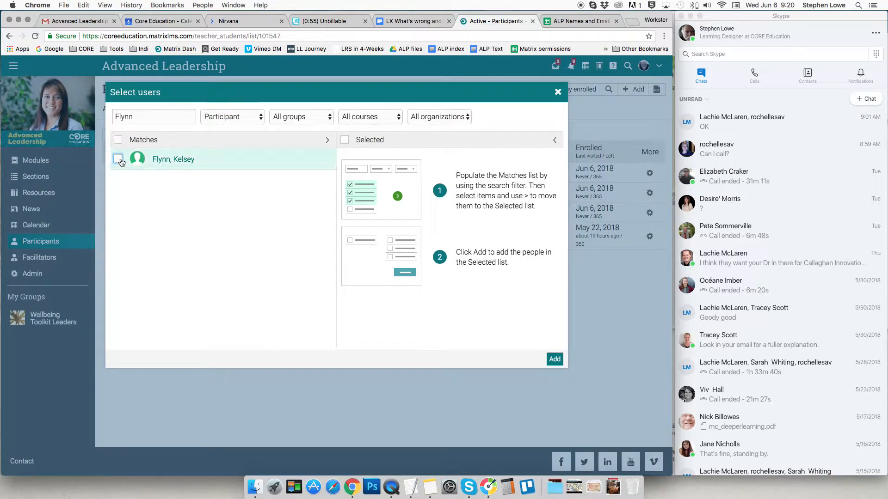
pyautogui.click(118, 159)
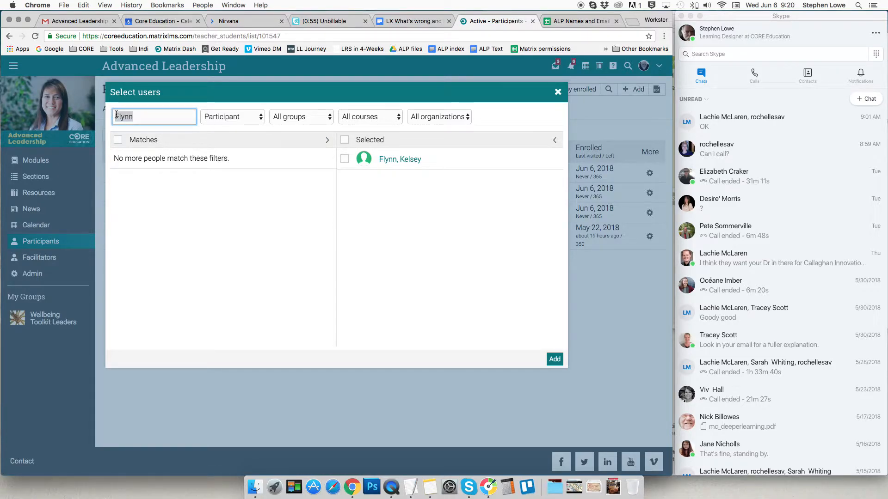
pyautogui.write('Nickle')
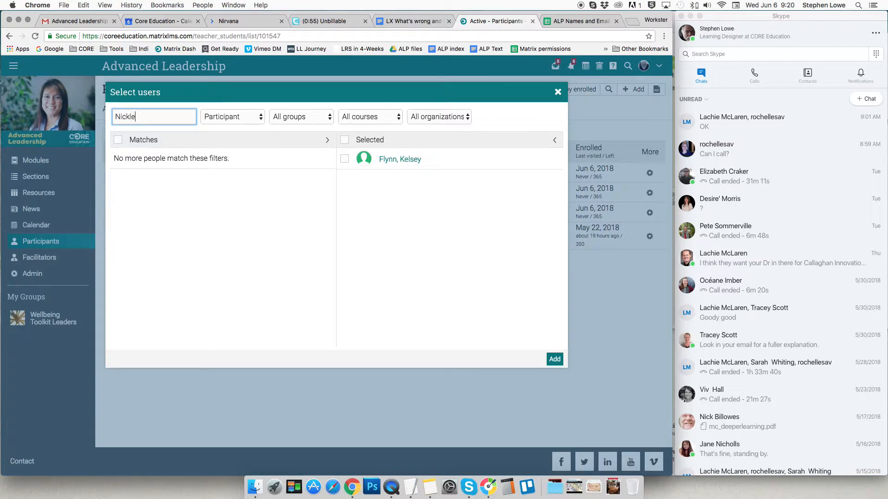
pyautogui.write('ss')
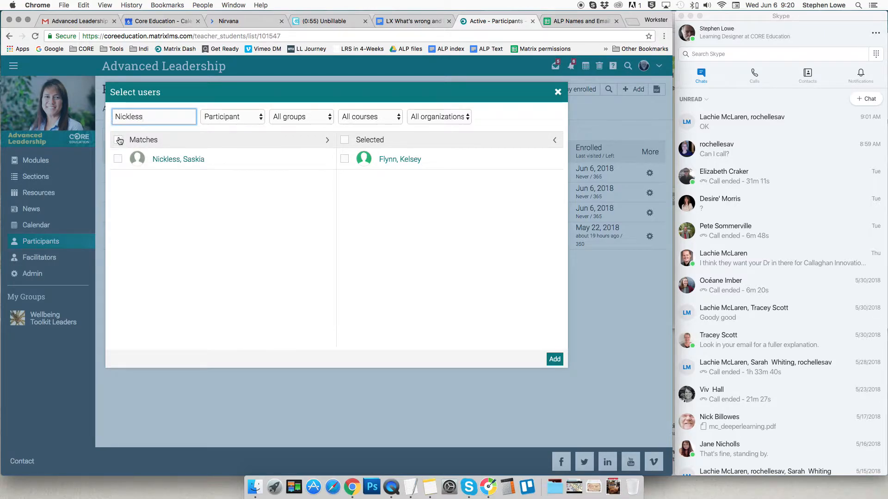
pyautogui.click(117, 159)
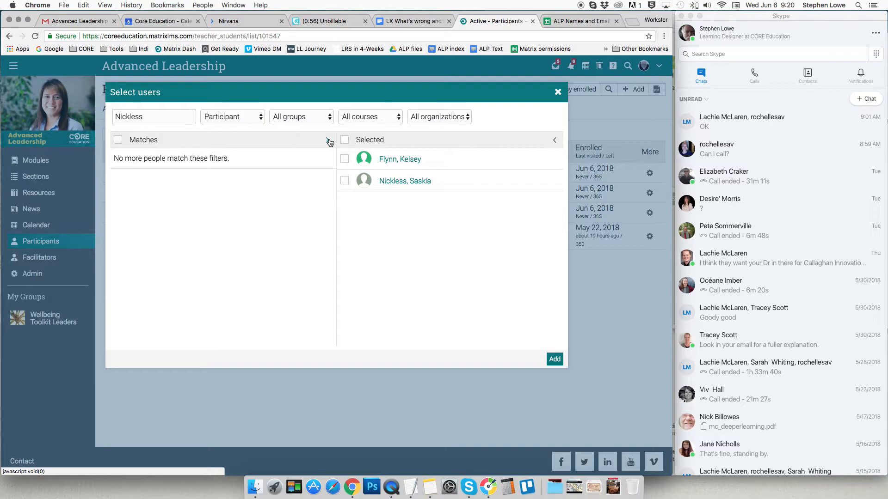
pyautogui.click(344, 140)
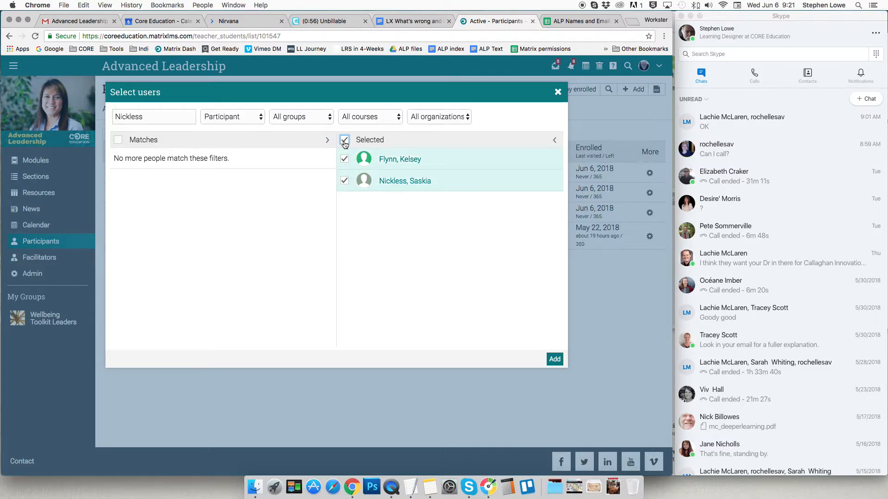
pyautogui.moveTo(545, 347)
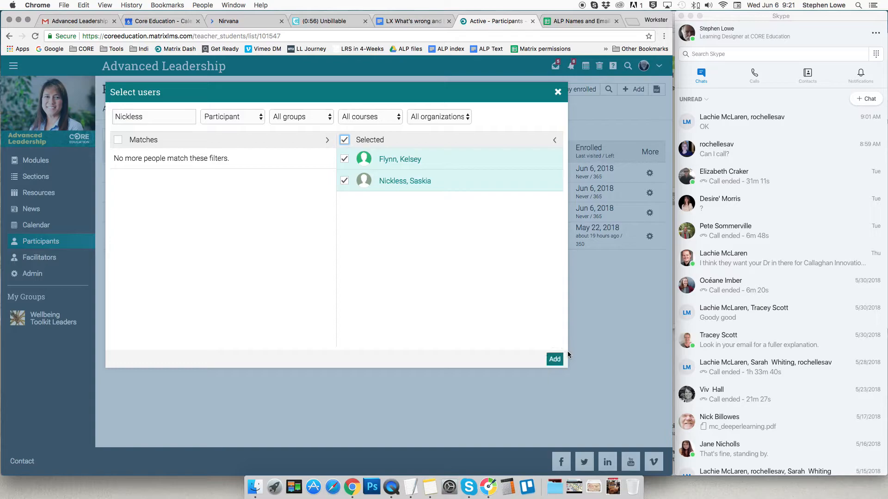
pyautogui.click(554, 358)
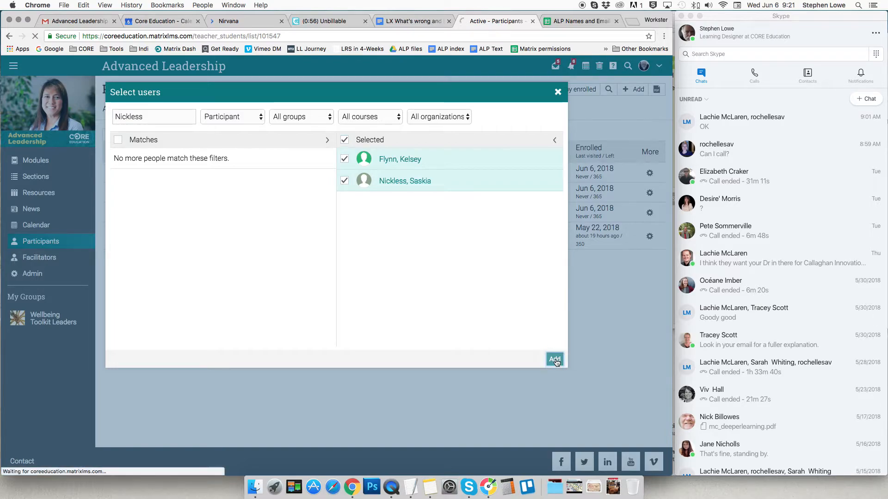
pyautogui.click(554, 360)
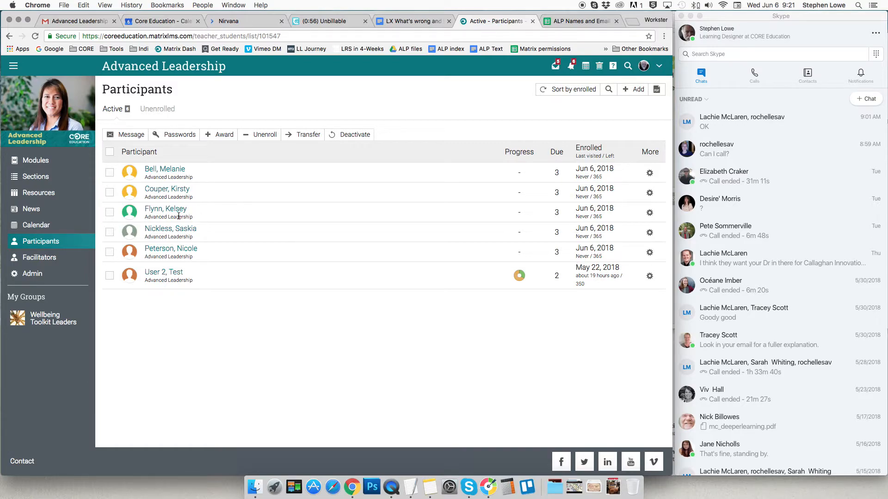
pyautogui.moveTo(177, 281)
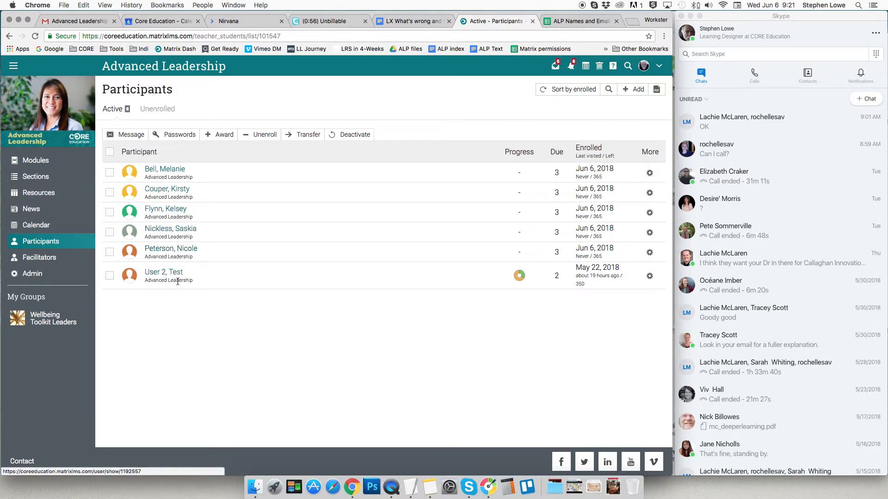
pyautogui.moveTo(190, 342)
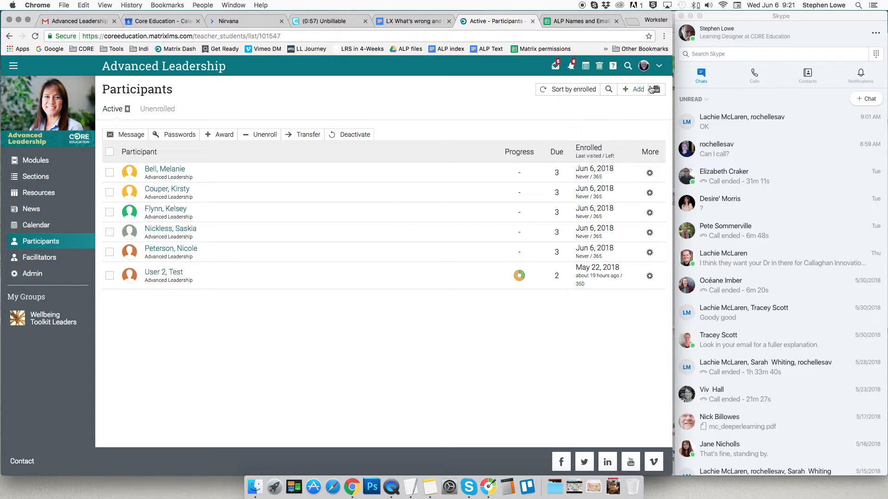
# Step: Reopen the People picker, search surname 'R' and dismiss the empty-selection alert
pyautogui.click(635, 90)
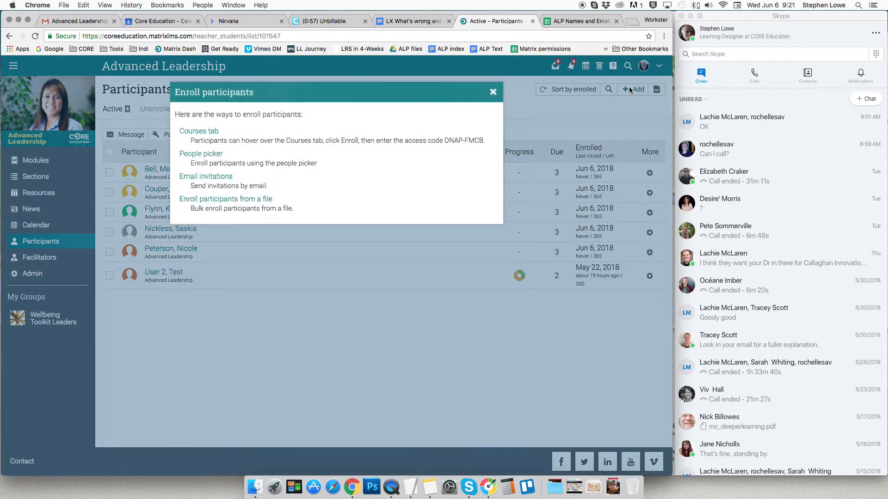
pyautogui.moveTo(201, 154)
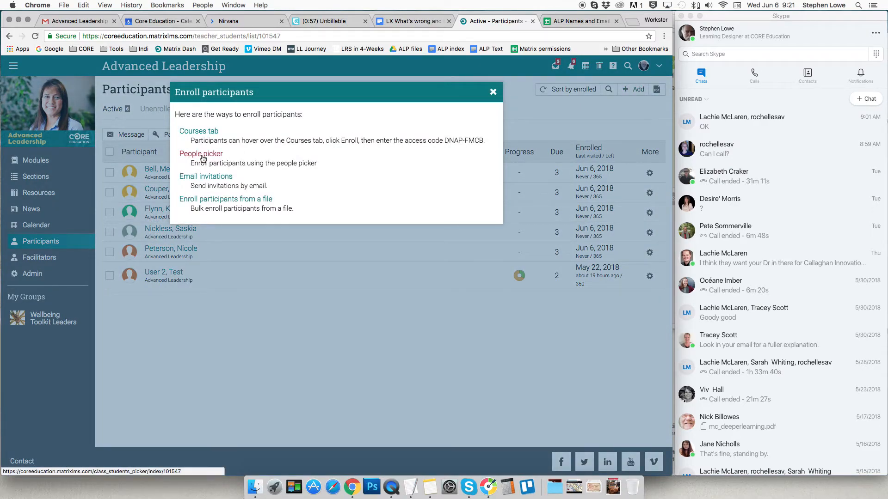
pyautogui.click(200, 153)
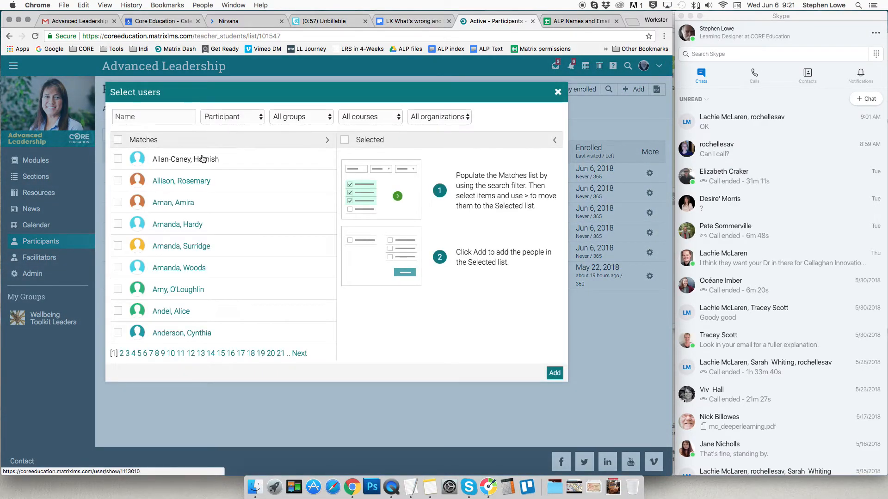
pyautogui.click(573, 21)
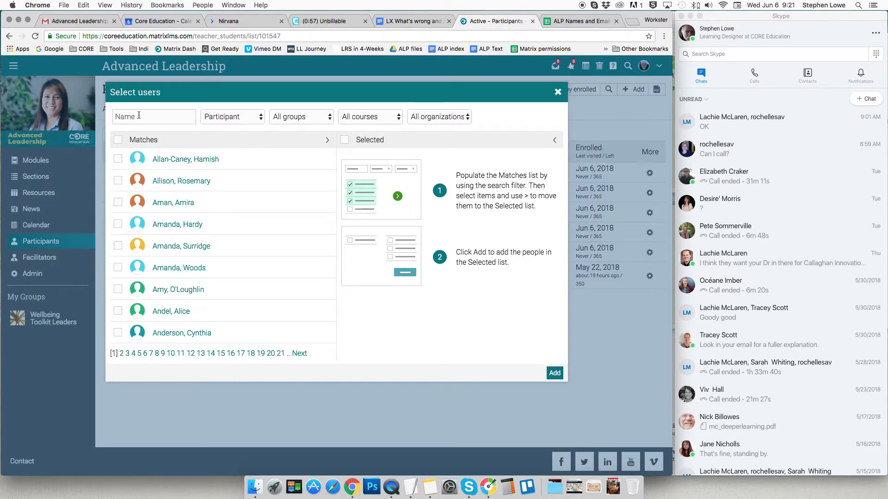
pyautogui.write('R')
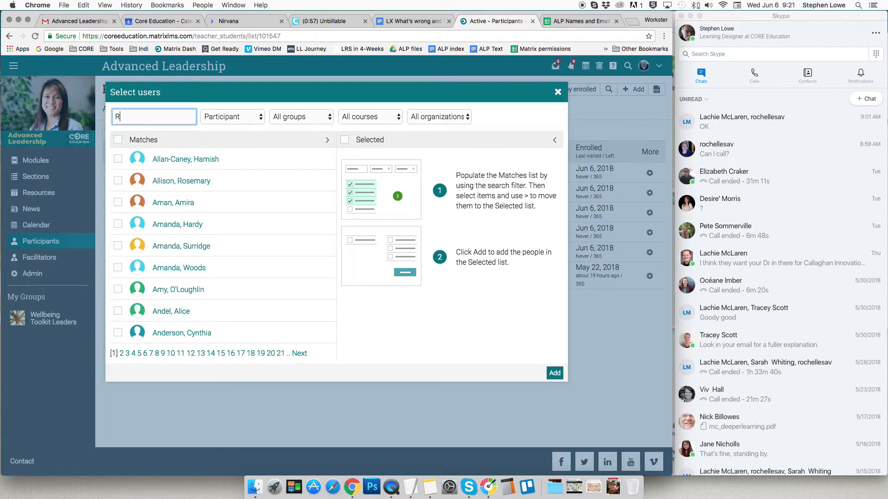
pyautogui.click(554, 372)
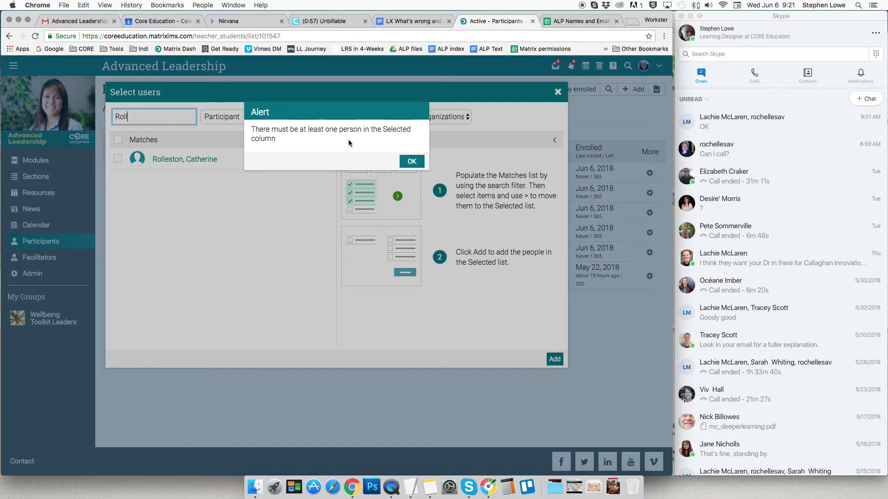
pyautogui.click(411, 161)
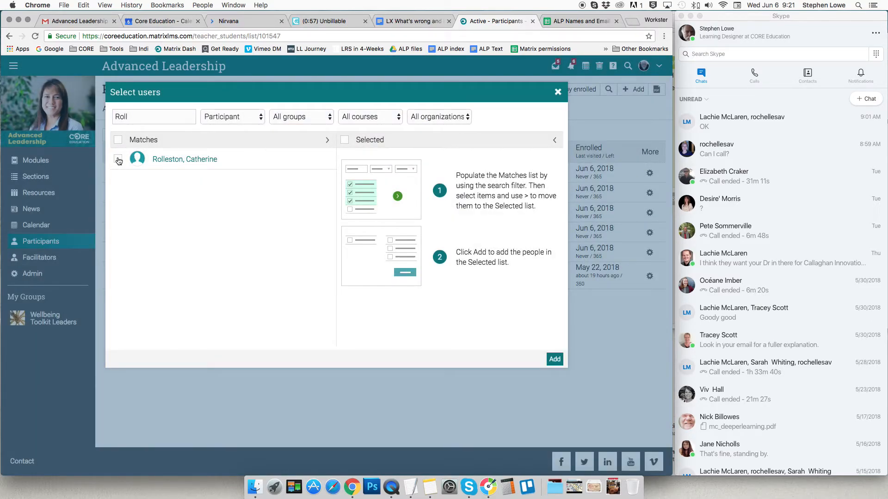
pyautogui.click(118, 160)
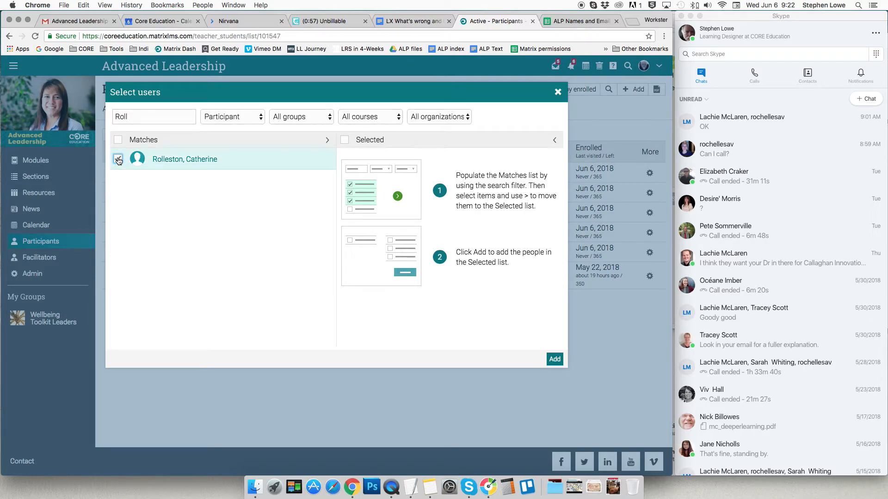
pyautogui.click(118, 159)
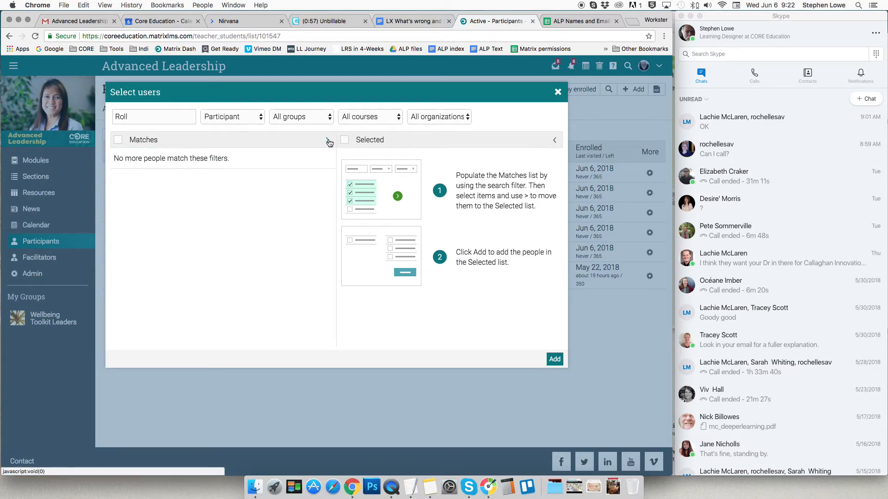
pyautogui.click(397, 195)
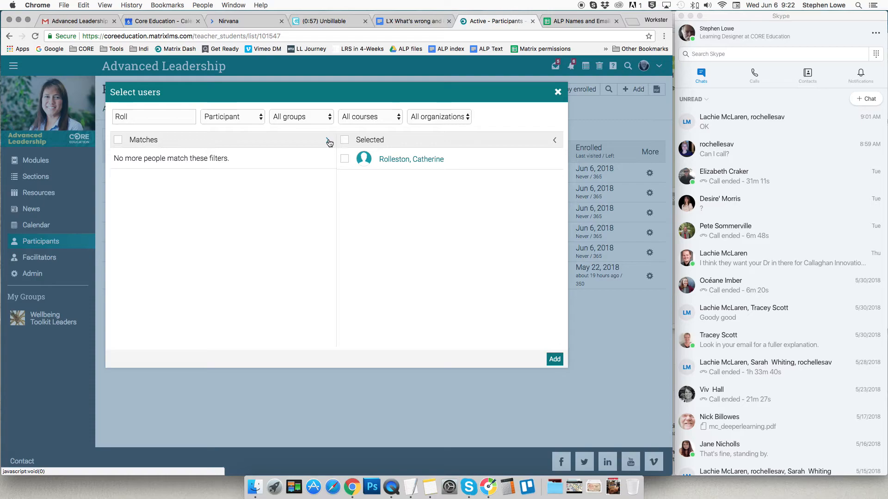
pyautogui.click(577, 21)
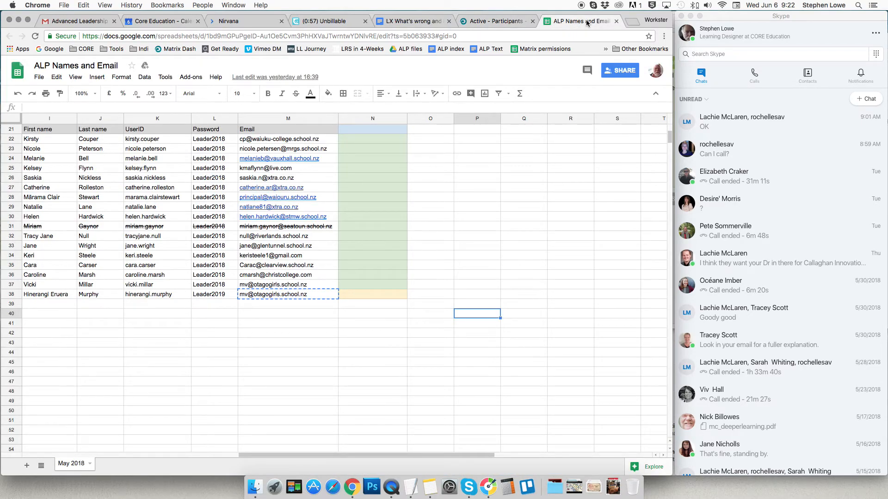
pyautogui.click(493, 21)
pyautogui.write('Stew')
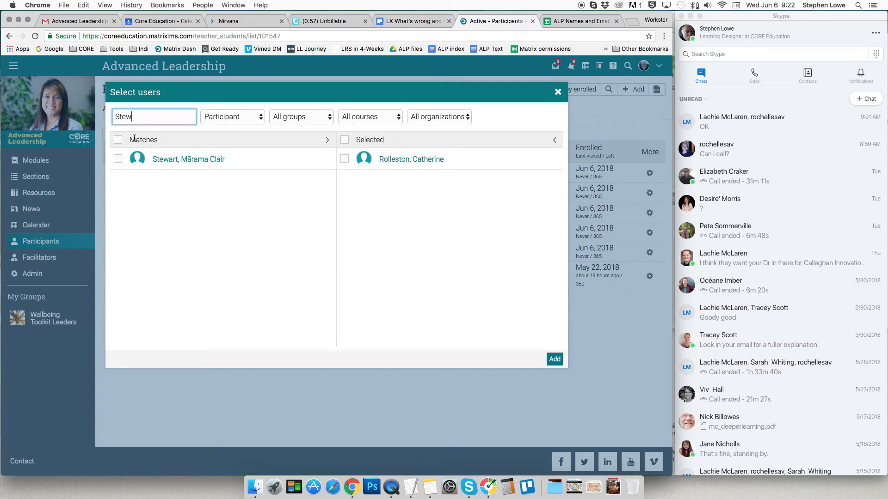
pyautogui.click(118, 159)
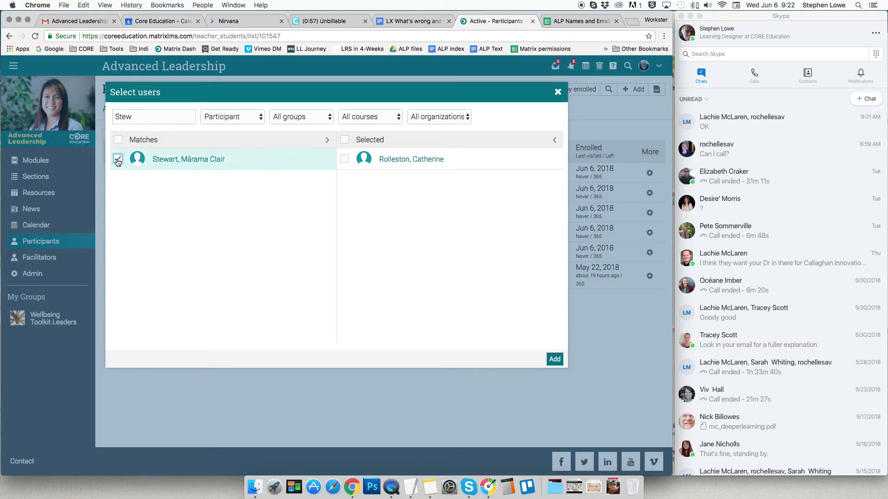
pyautogui.click(117, 159)
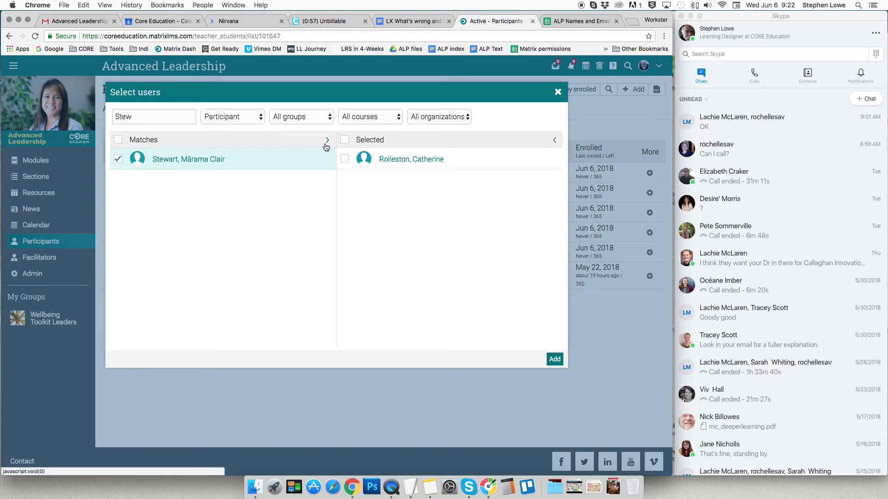
pyautogui.click(327, 140)
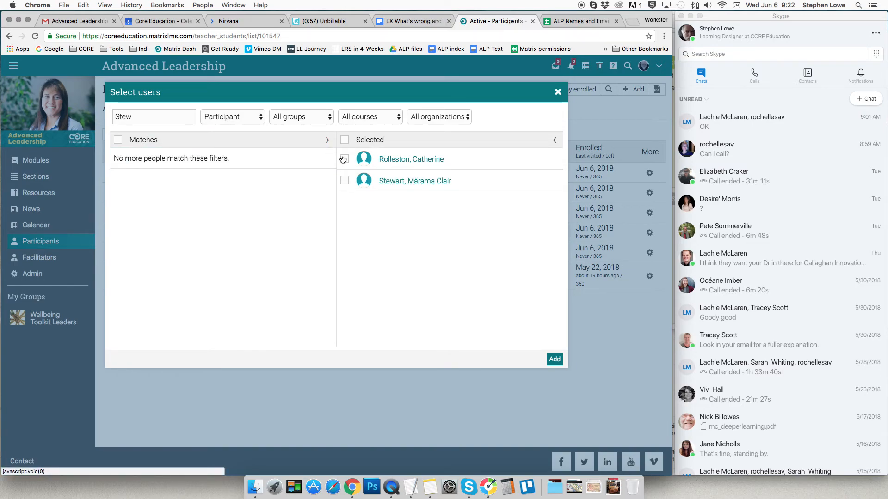
# Step: Tick everyone in Selected and Add, enrolling Rolleston and Stewart for eight participants
pyautogui.click(344, 140)
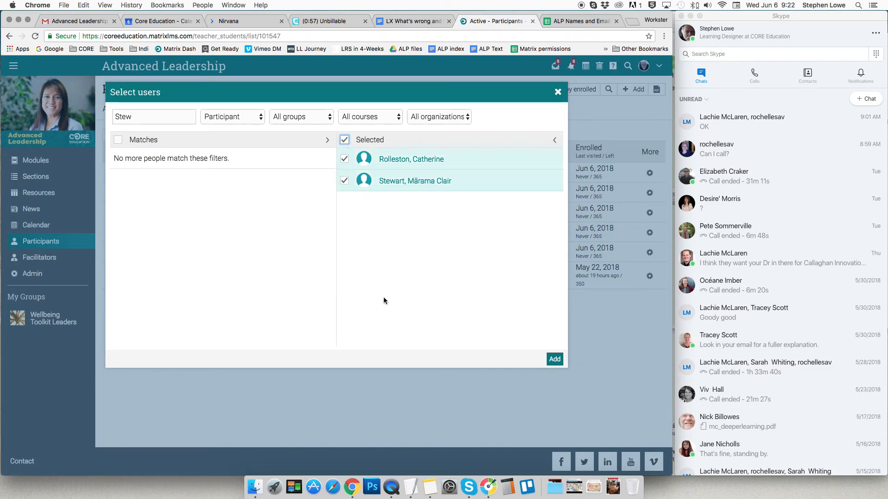
pyautogui.click(553, 359)
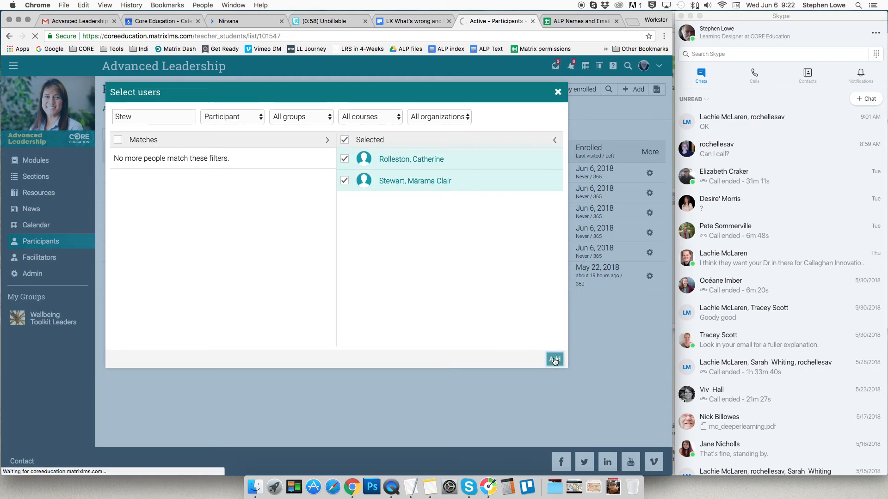
pyautogui.click(554, 359)
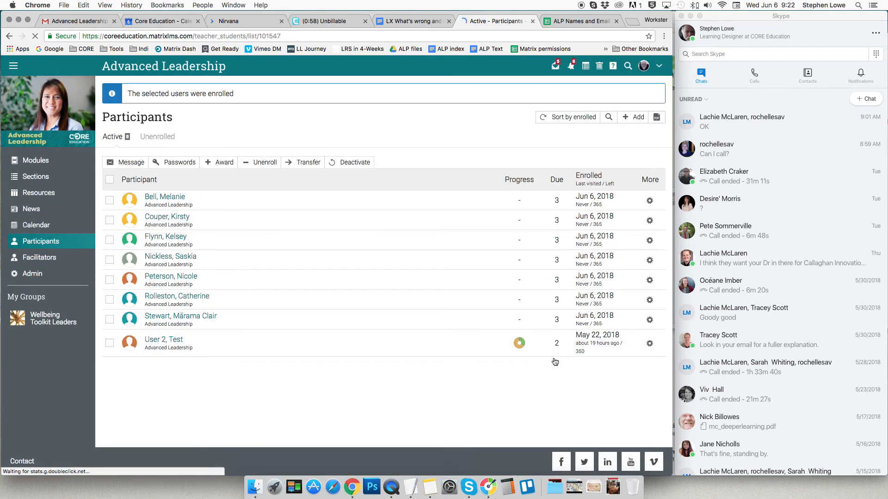